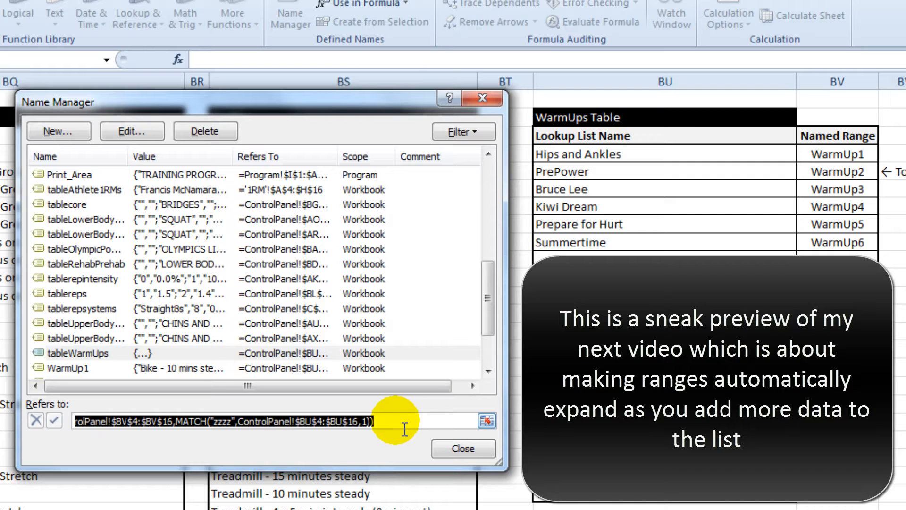
# Close Name Manager after reviewing the tableWarmUps expanding formula.
pyautogui.click(462, 448)
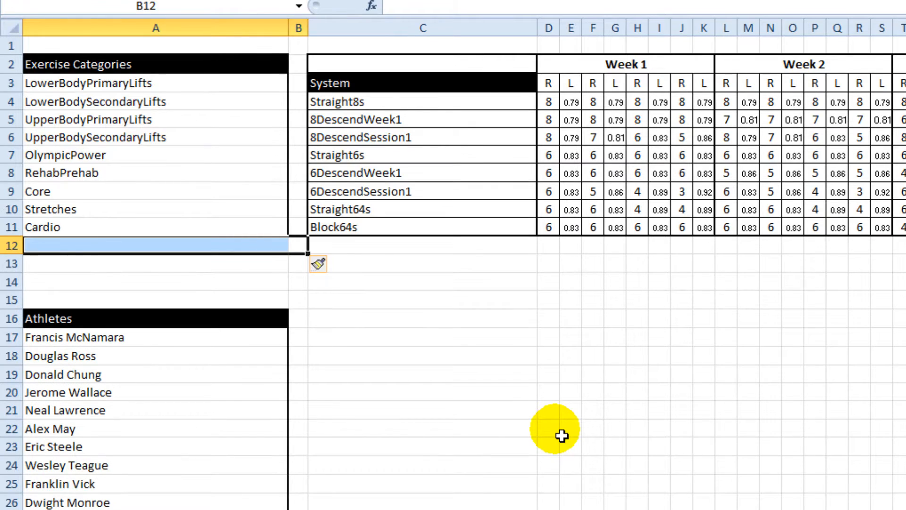
# Add 'JumpsThrows' as a new exercise category in A12 below Cardio.
pyautogui.write('JumpsThrows')
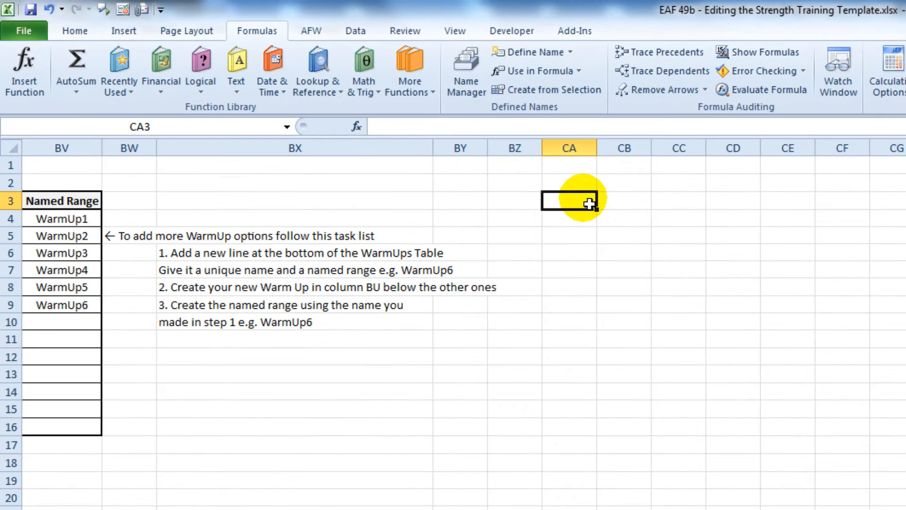
# Begin the first JumpsThrows exercise entry with 'Squ' in CA5.
pyautogui.write('Squ')
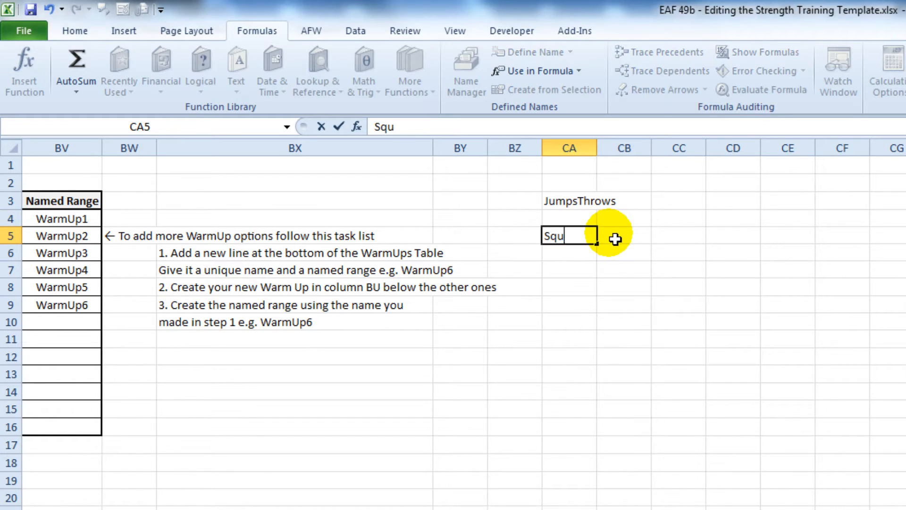
pyautogui.press('Enter')
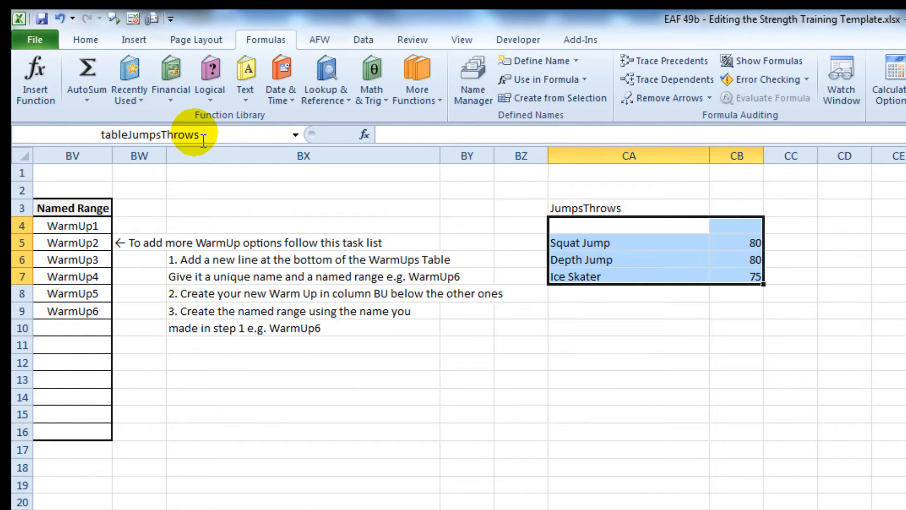
# Select the JumpsThrows heading cell above the Squat Jump, Depth Jump, Ice Skater list.
pyautogui.click(599, 208)
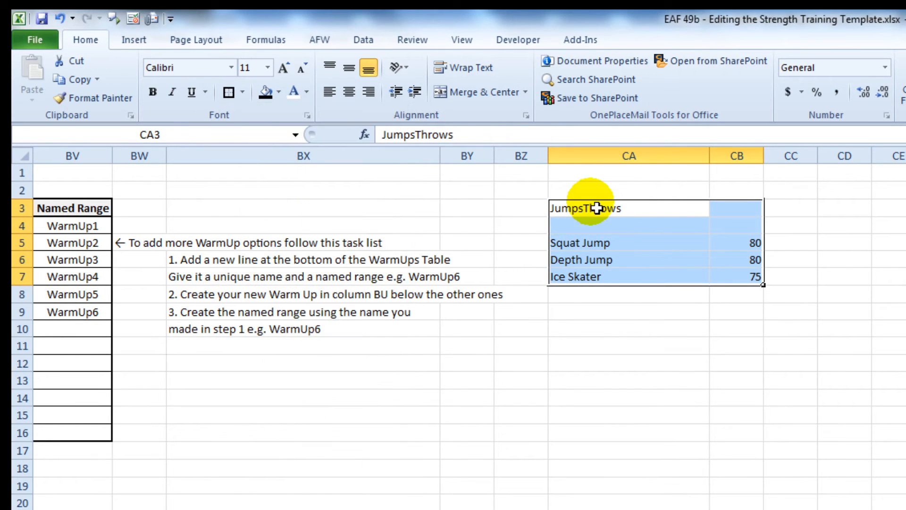